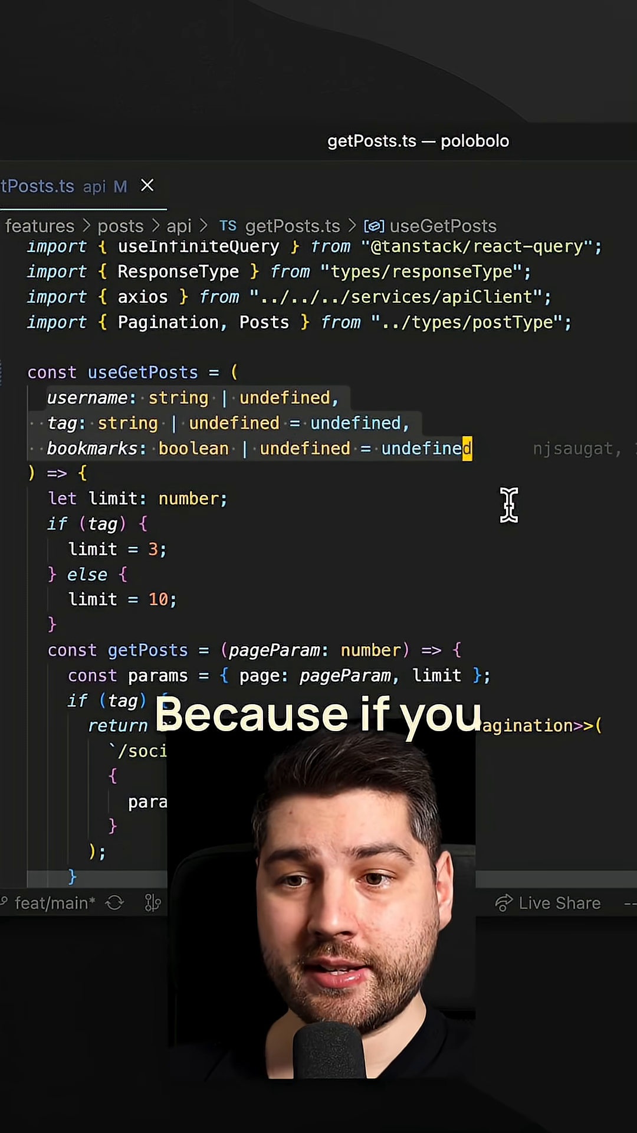
scroll("down", 3)
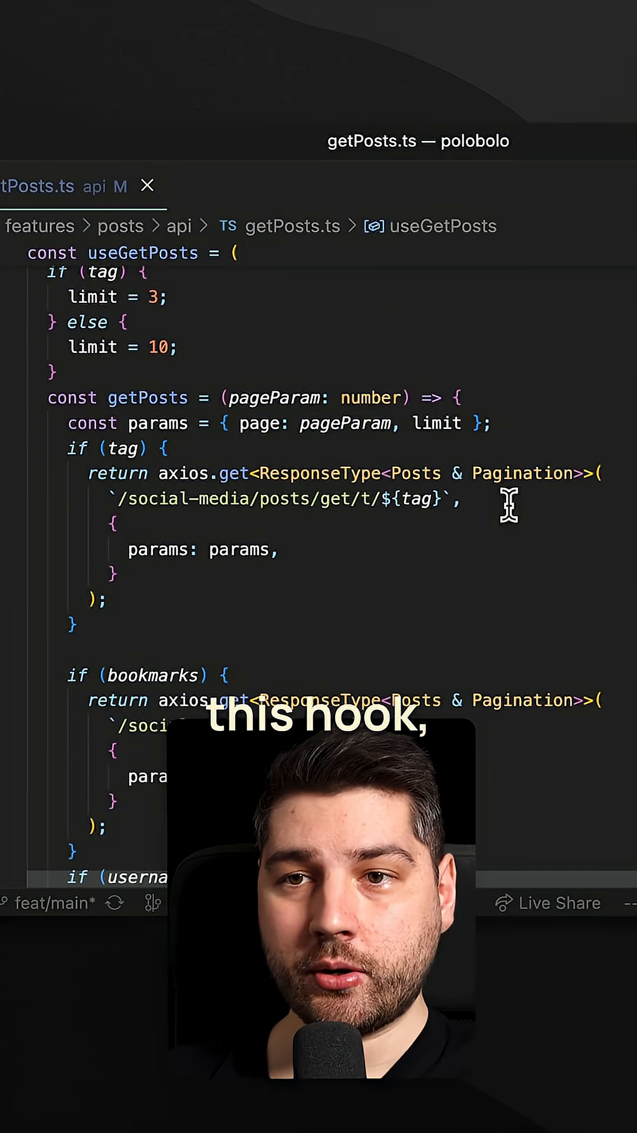